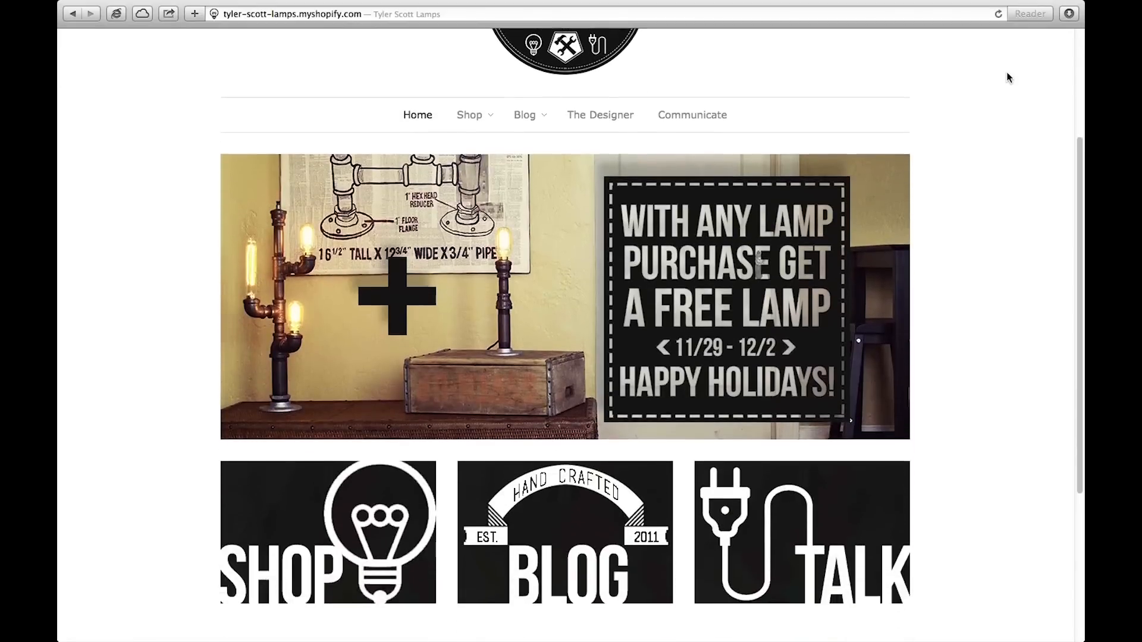
- Scroll down the lamp shop's designer page in Safari
{"action": "scroll", "scroll_direction": "down", "scroll_amount": 3}
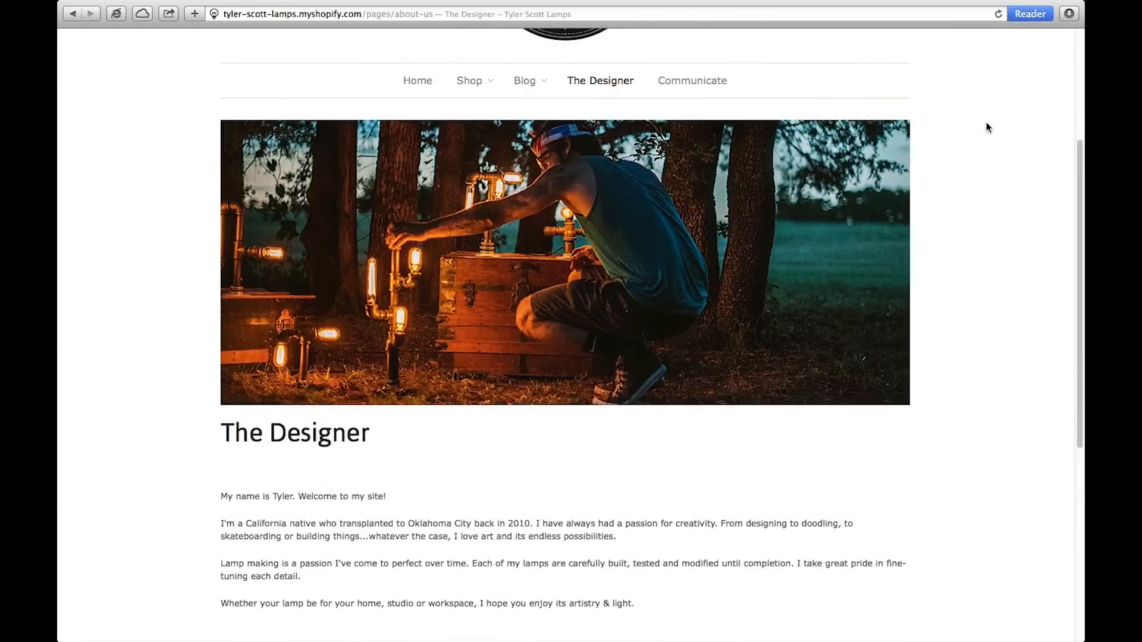
{"action": "scroll", "scroll_direction": "down", "scroll_amount": 3}
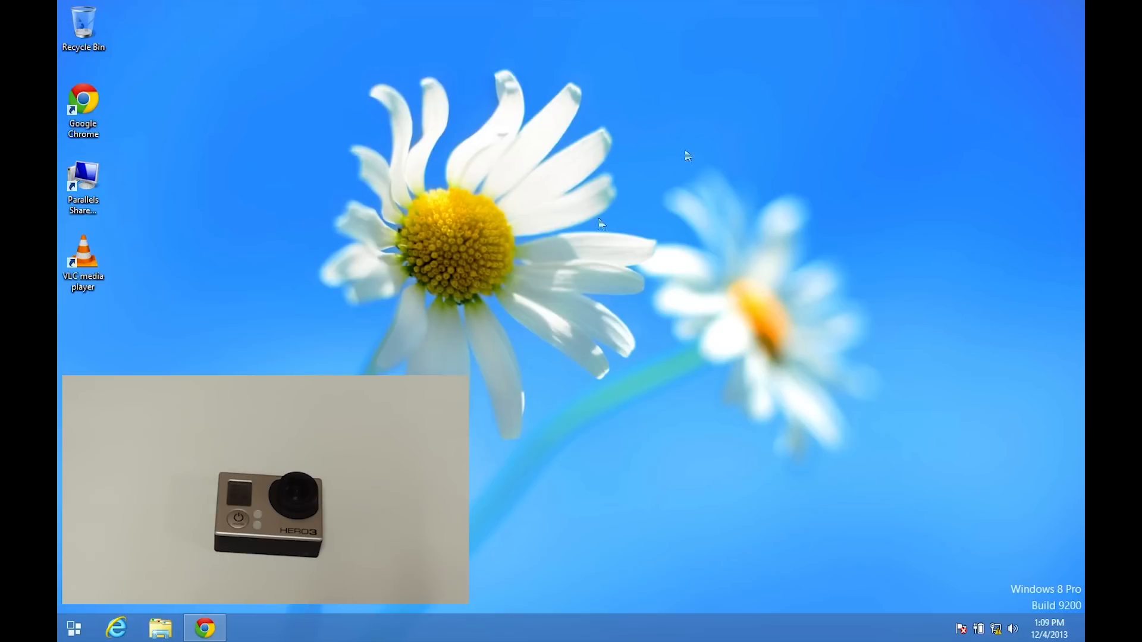
{"action": "mouse_move", "coordinate": [222, 608]}
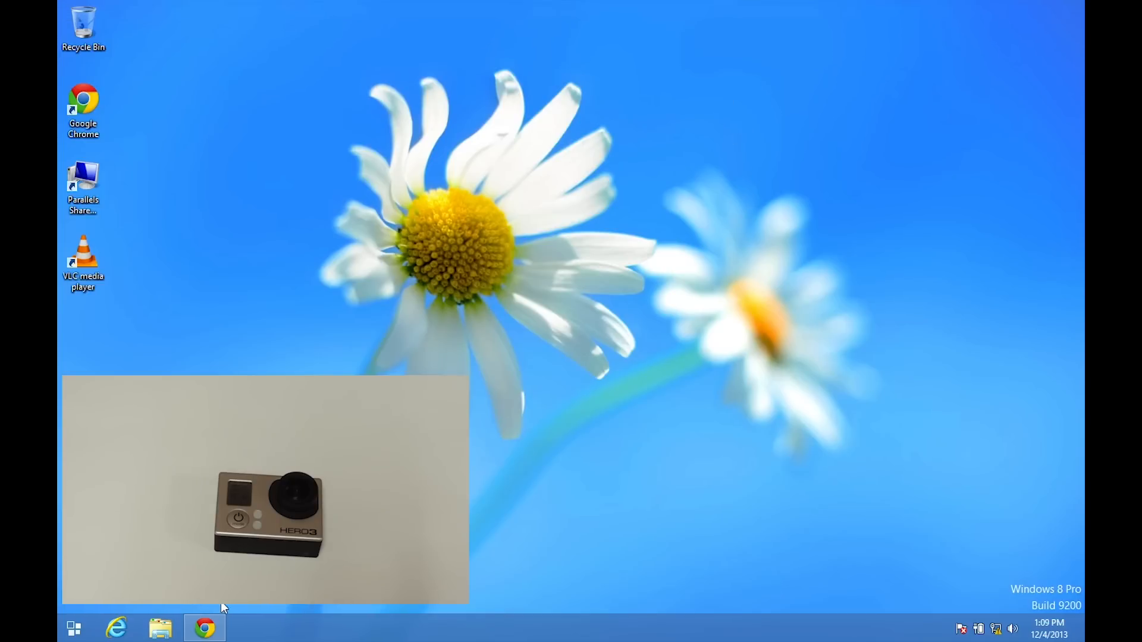
- Launch Chrome and load the GoPro's web server listing at 10.5.5.9:8080
{"action": "left_click", "coordinate": [205, 627]}
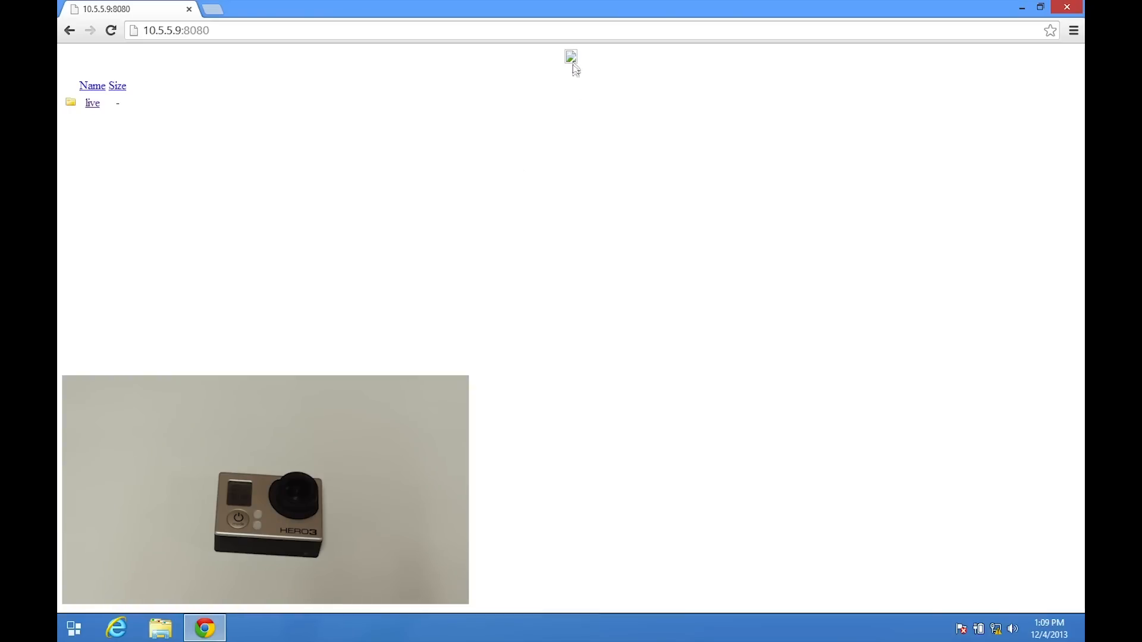
{"action": "mouse_move", "coordinate": [116, 115]}
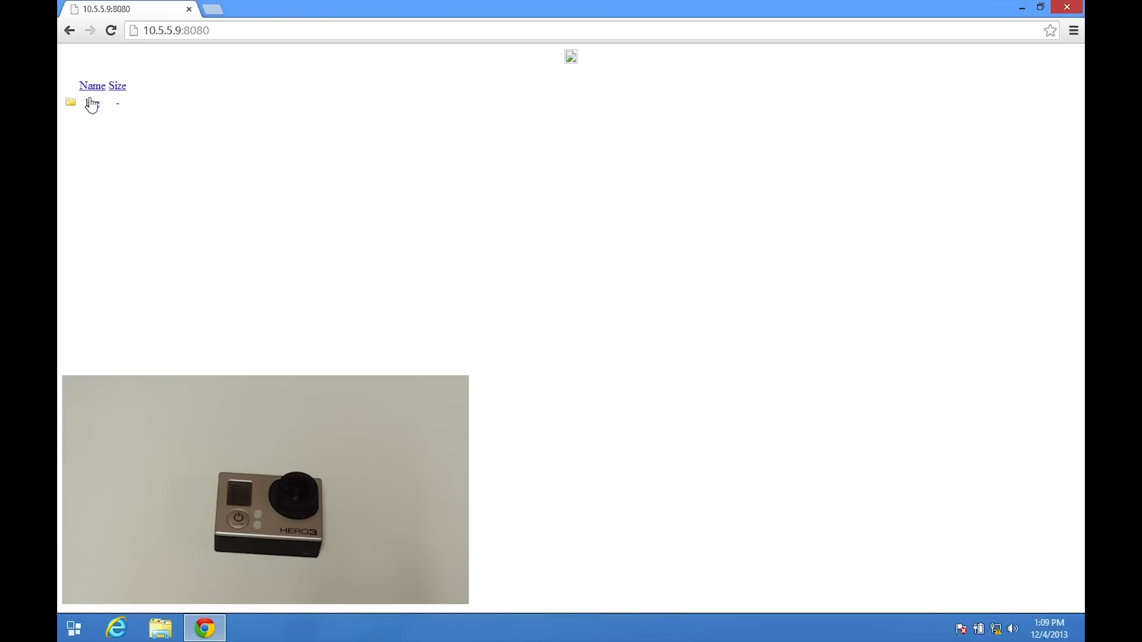
- Open live/amba.m3u8 on the camera's server and copy its full address
{"action": "left_click", "coordinate": [92, 102]}
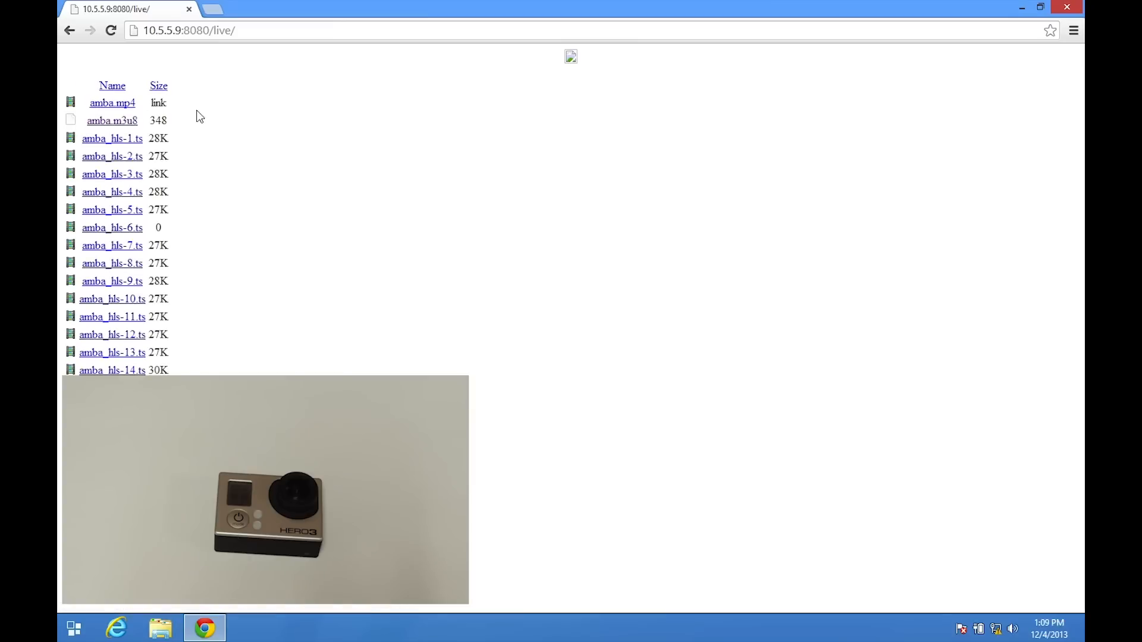
{"action": "mouse_move", "coordinate": [82, 125]}
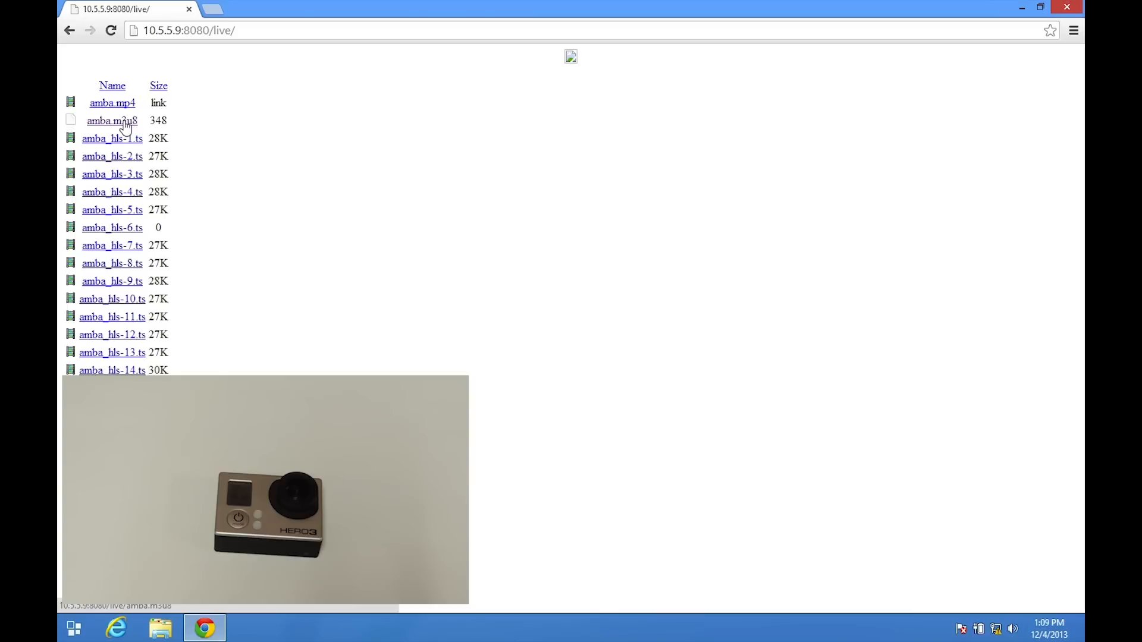
{"action": "left_click", "coordinate": [112, 120]}
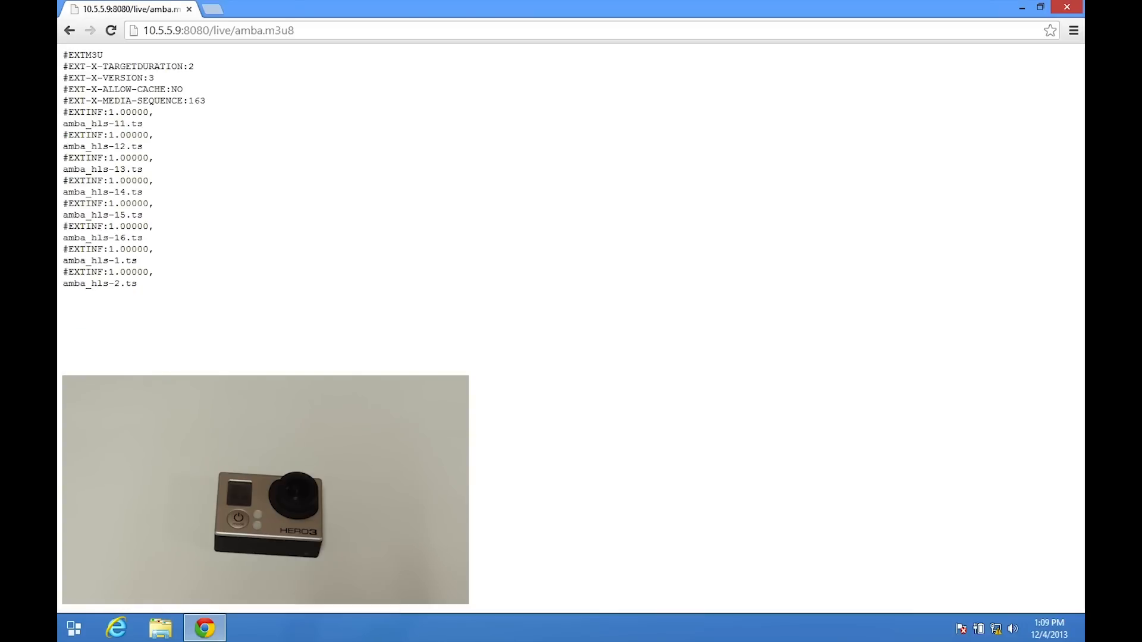
{"action": "left_click_drag", "start_coordinate": [117, 100], "coordinate": [137, 283]}
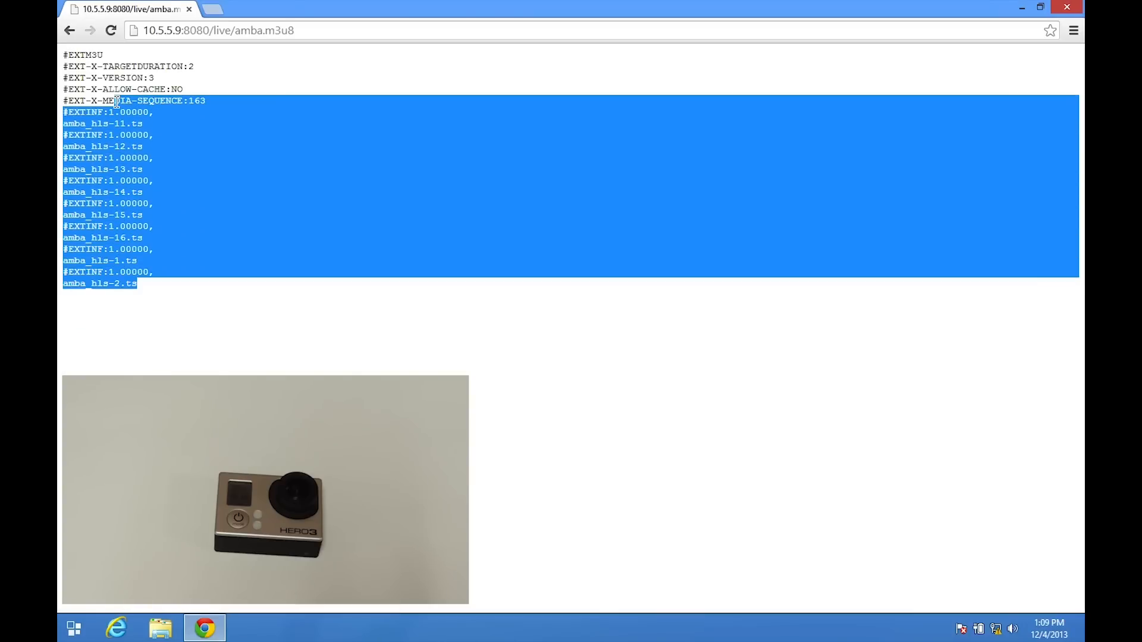
{"action": "left_click", "coordinate": [219, 30]}
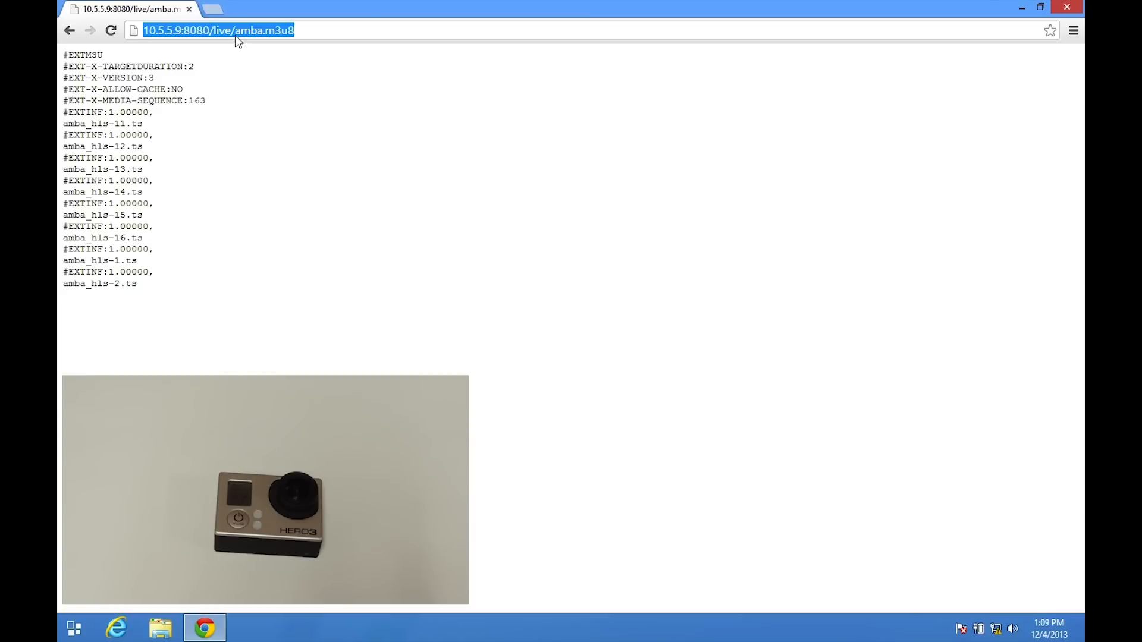
{"action": "right_click", "coordinate": [237, 30]}
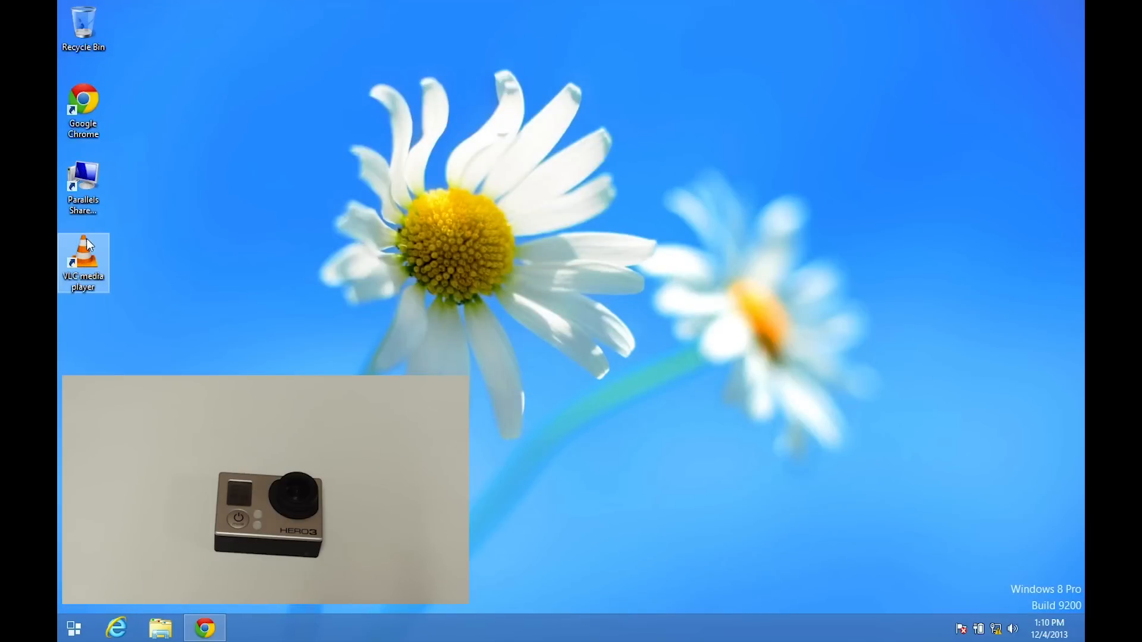
{"action": "double_click", "coordinate": [82, 262]}
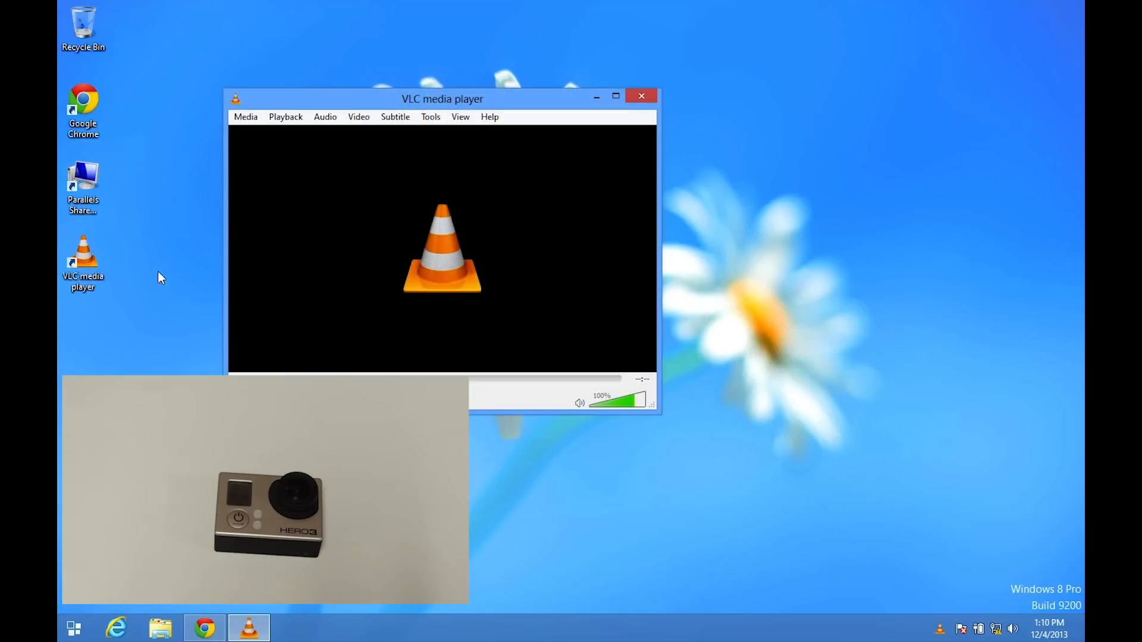
{"action": "left_click", "coordinate": [245, 117]}
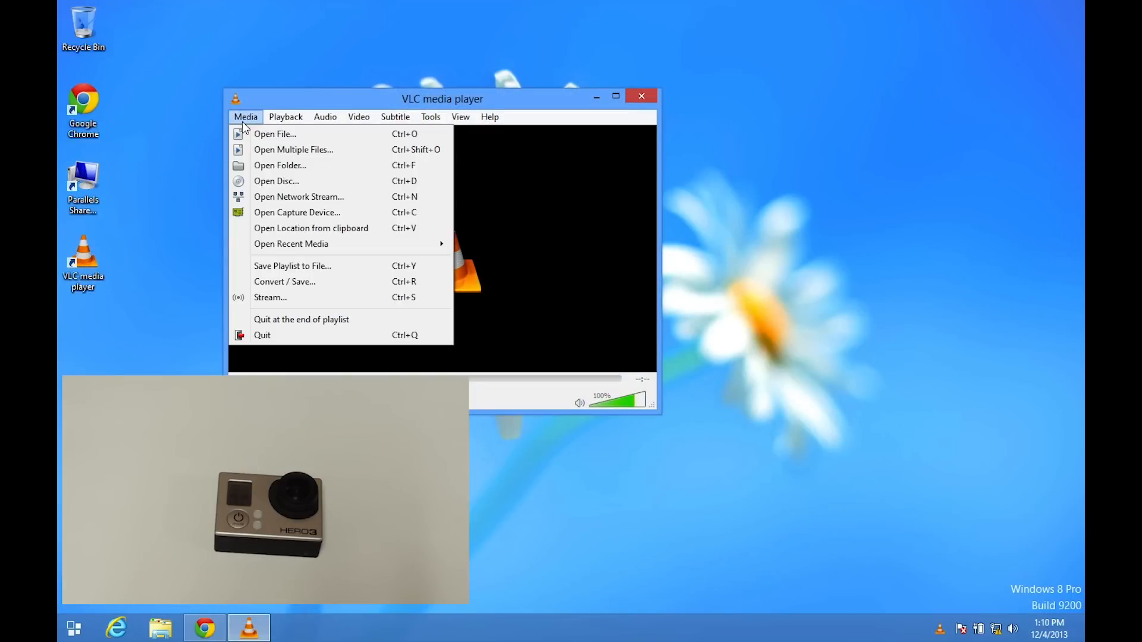
{"action": "mouse_move", "coordinate": [280, 165]}
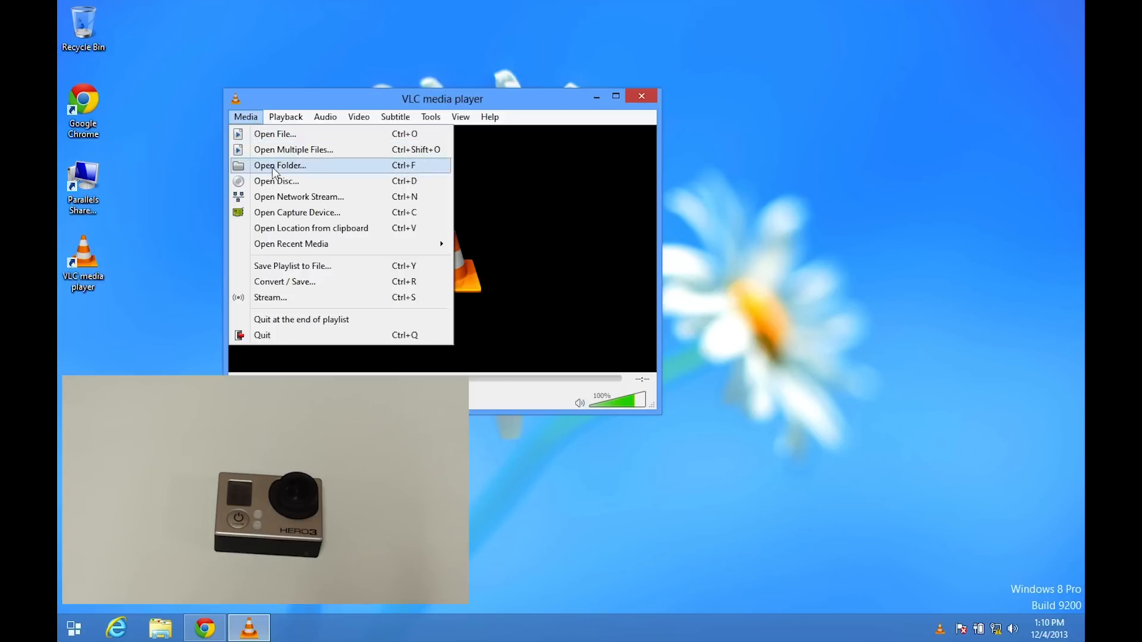
{"action": "left_click", "coordinate": [298, 196]}
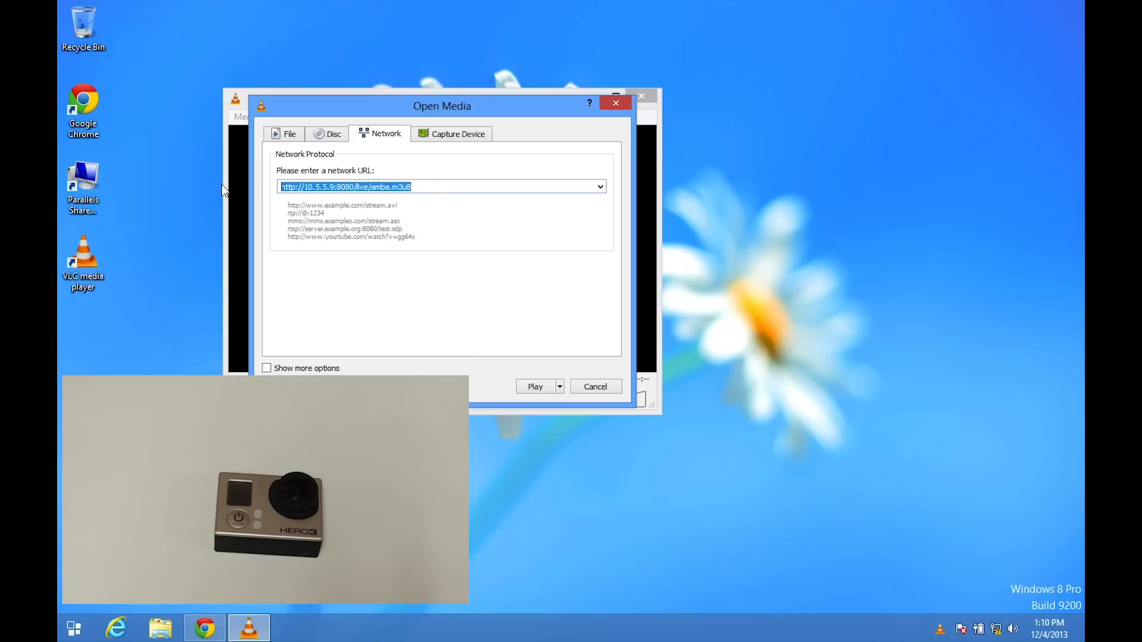
{"action": "right_click", "coordinate": [442, 186]}
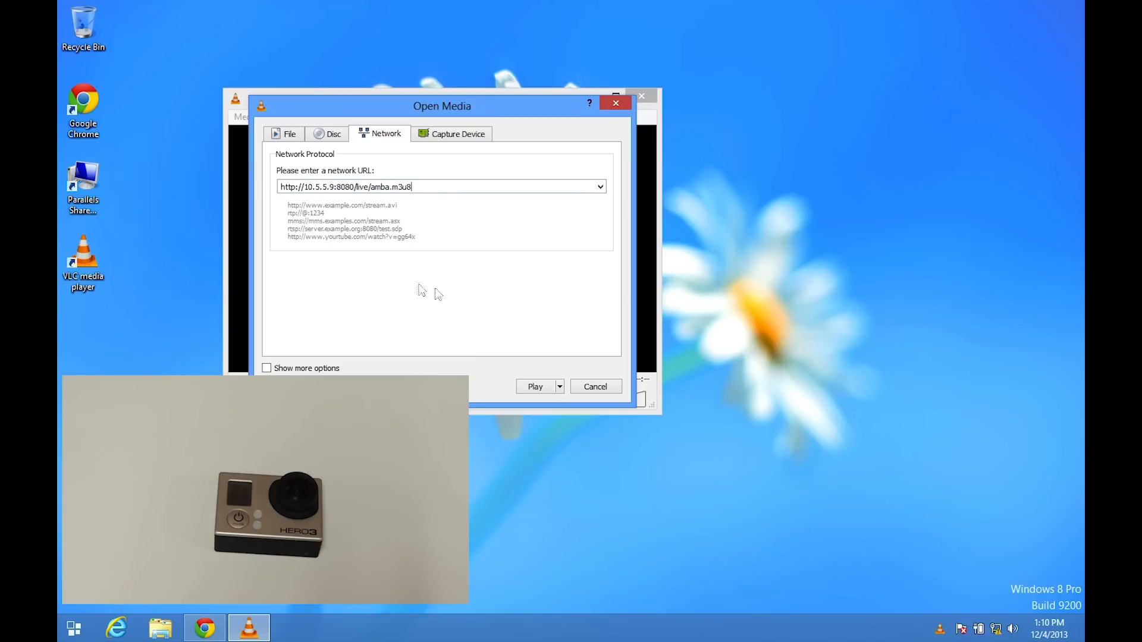
{"action": "left_click", "coordinate": [534, 386]}
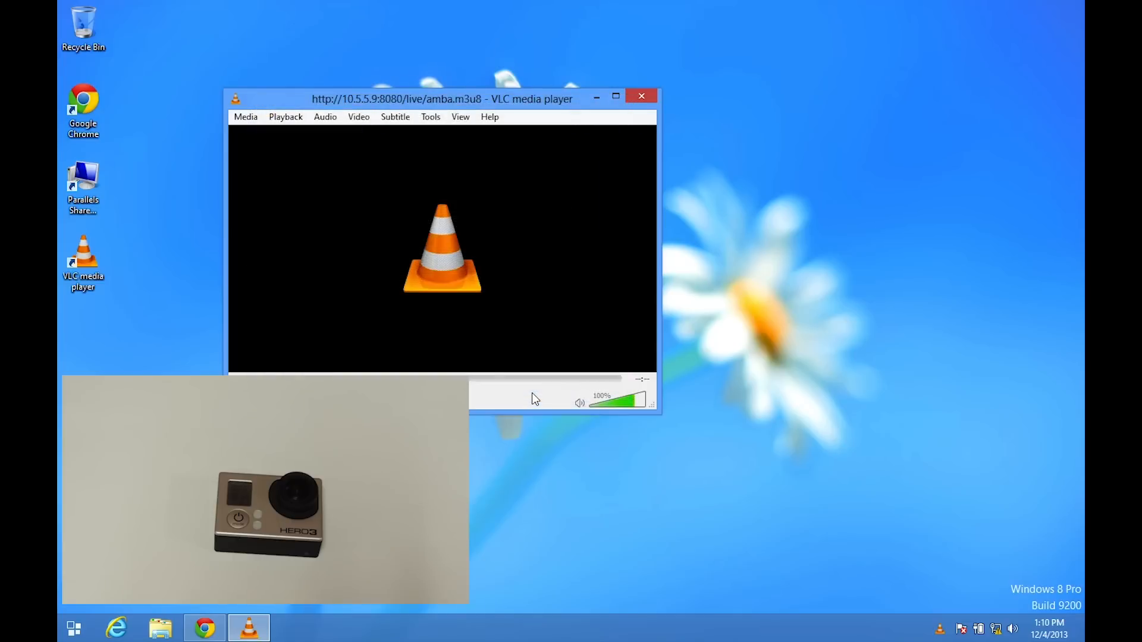